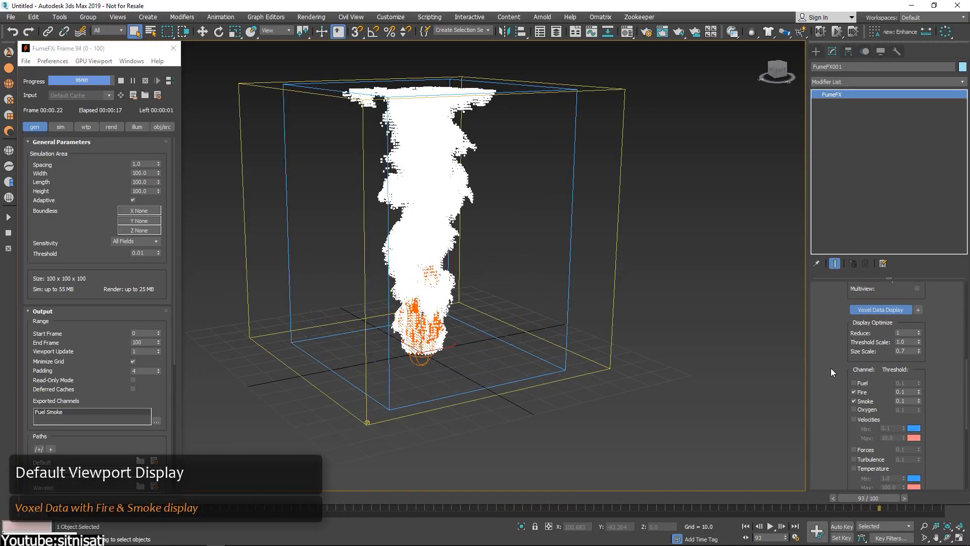
Enable FumeFX Voxel Data Display with the Fire and Smoke channels ticked
{"action": "left_click", "coordinate": [61, 127]}
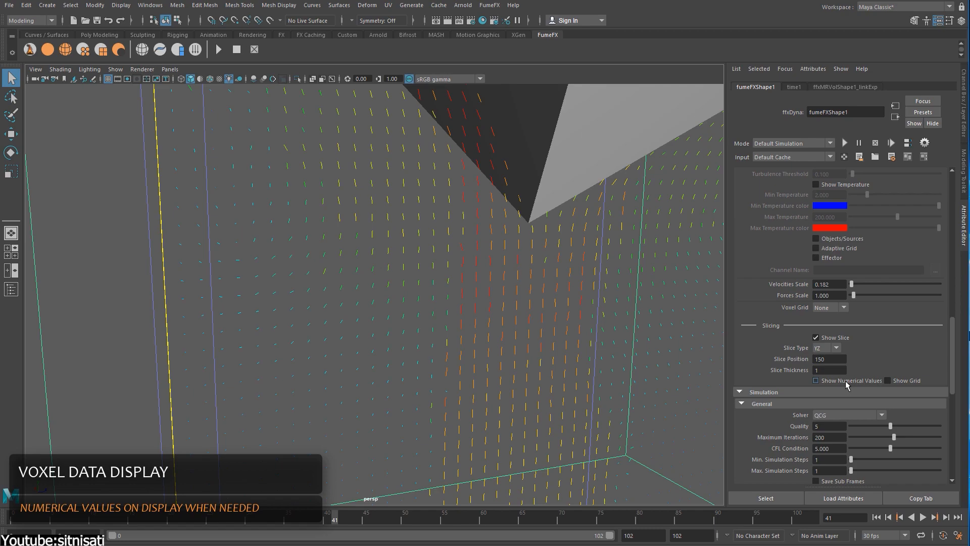
Start the FumeFX sphere-source simulation and follow the Simulation progress log
{"action": "left_click", "coordinate": [816, 380]}
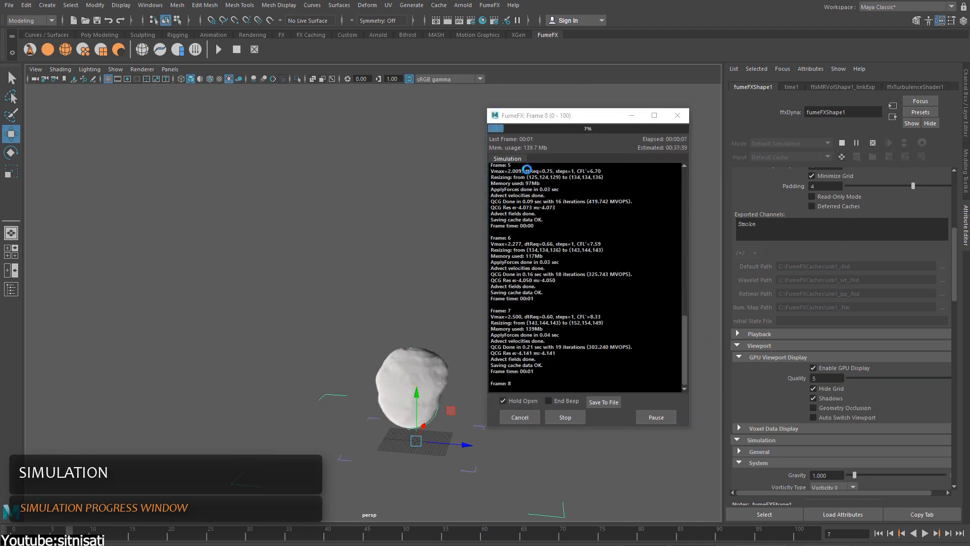
Scrub the timeline to frame 66 to review the cached RealFlow fluid splash
{"action": "left_click", "coordinate": [492, 5]}
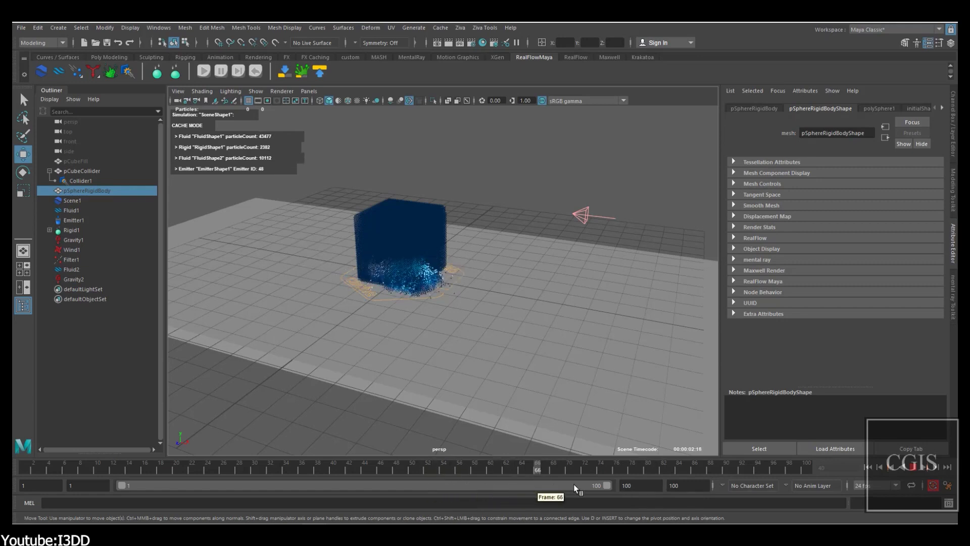
Add several circle controls to DSpline1 and play the RealFlow simulation
{"action": "left_click", "coordinate": [875, 333]}
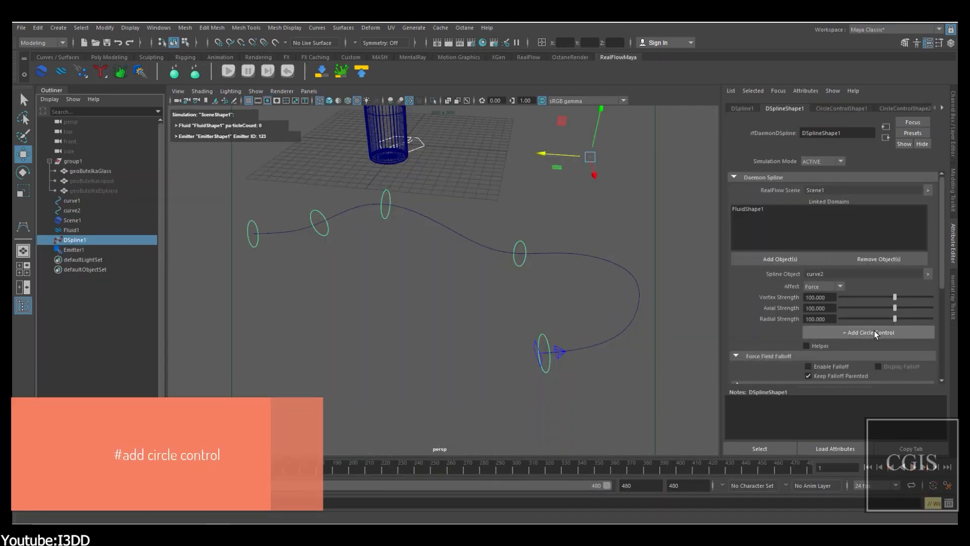
{"action": "left_click", "coordinate": [868, 332]}
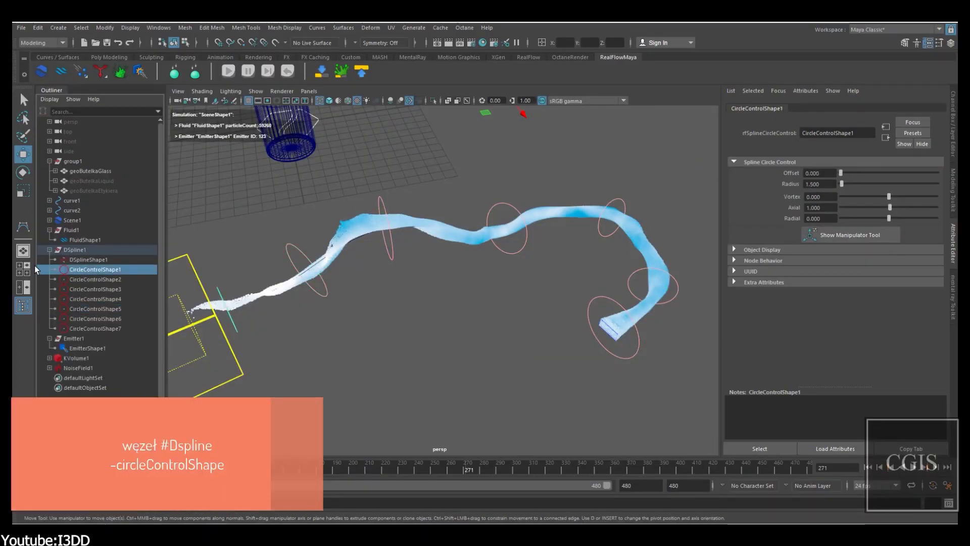
{"action": "left_click", "coordinate": [96, 289]}
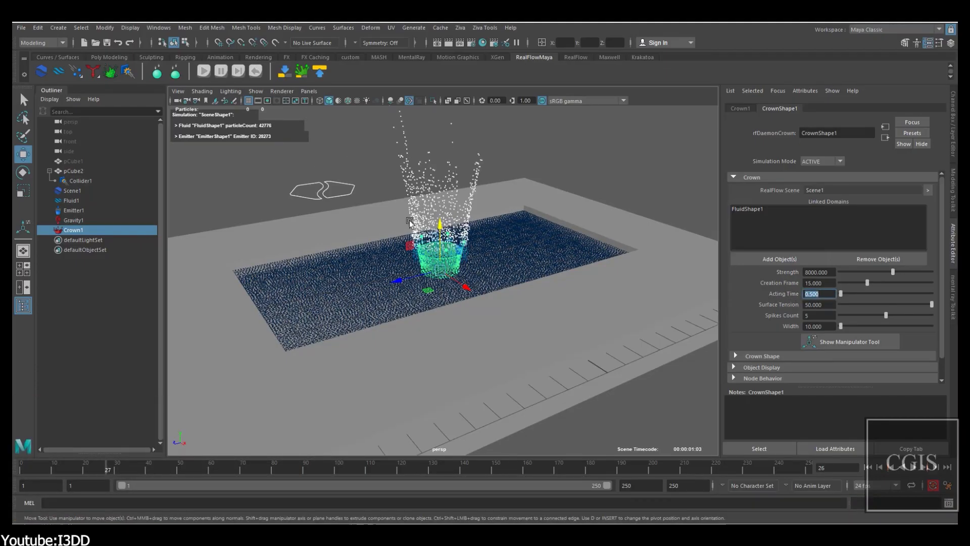
Add a RealFlow Noise Field at Strength 250, cache it, and scrub the timeline
{"action": "left_click", "coordinate": [220, 70]}
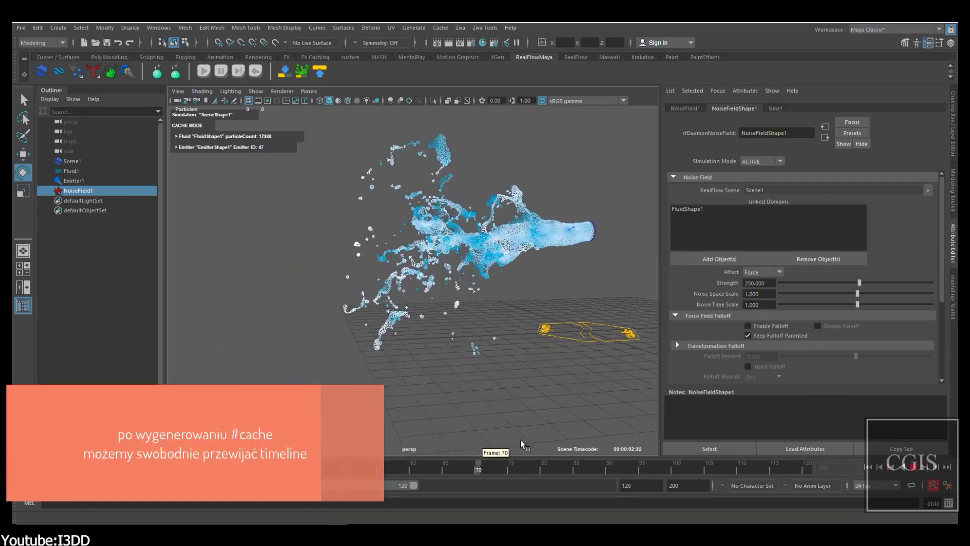
{"action": "left_click_drag", "start_coordinate": [476, 467], "coordinate": [121, 467]}
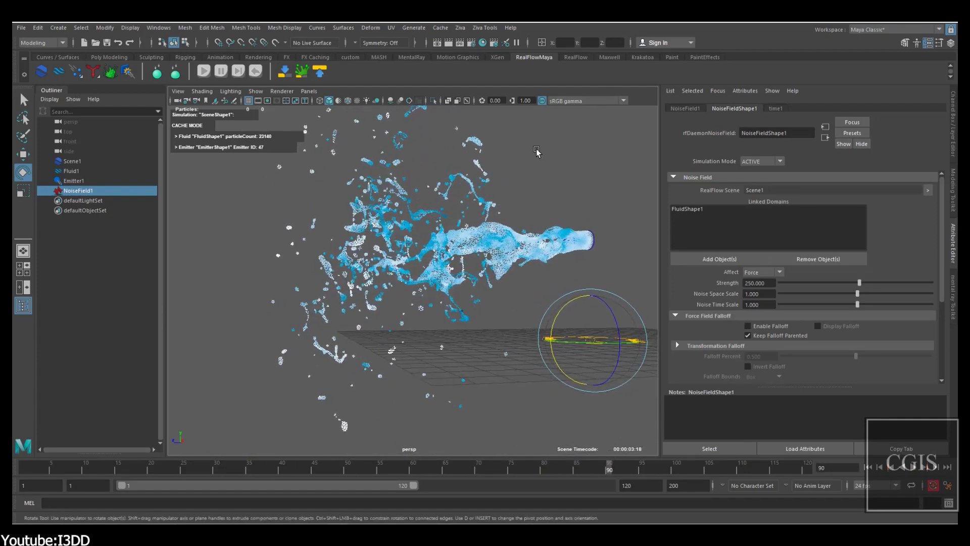
{"action": "left_click", "coordinate": [69, 161]}
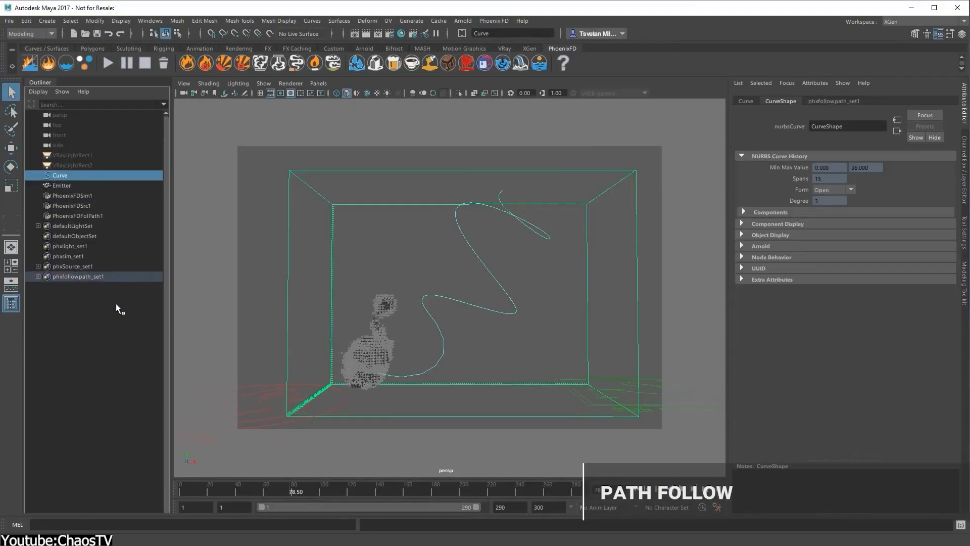
Select PhoenixFDSim1 and start the path-follow smoke simulation
{"action": "left_click", "coordinate": [73, 196]}
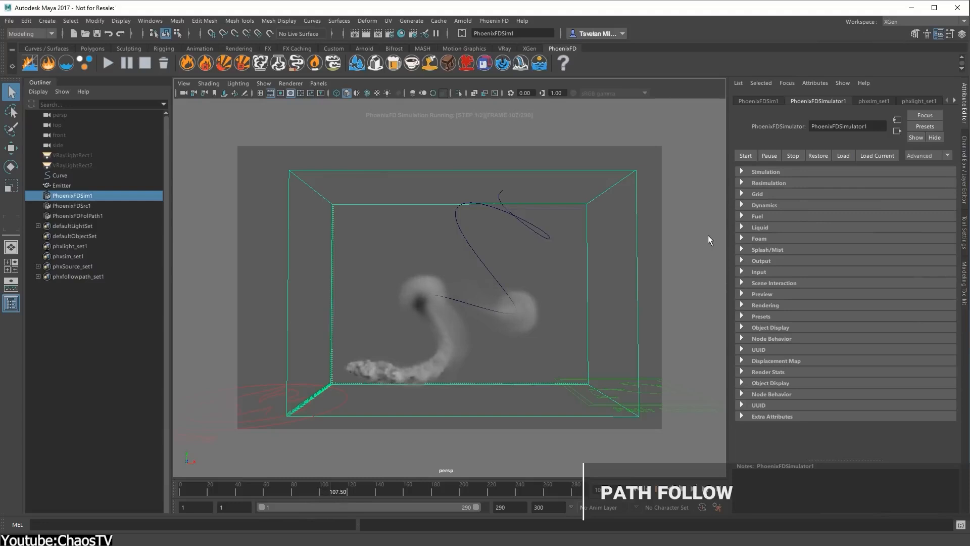
{"action": "left_click", "coordinate": [77, 216]}
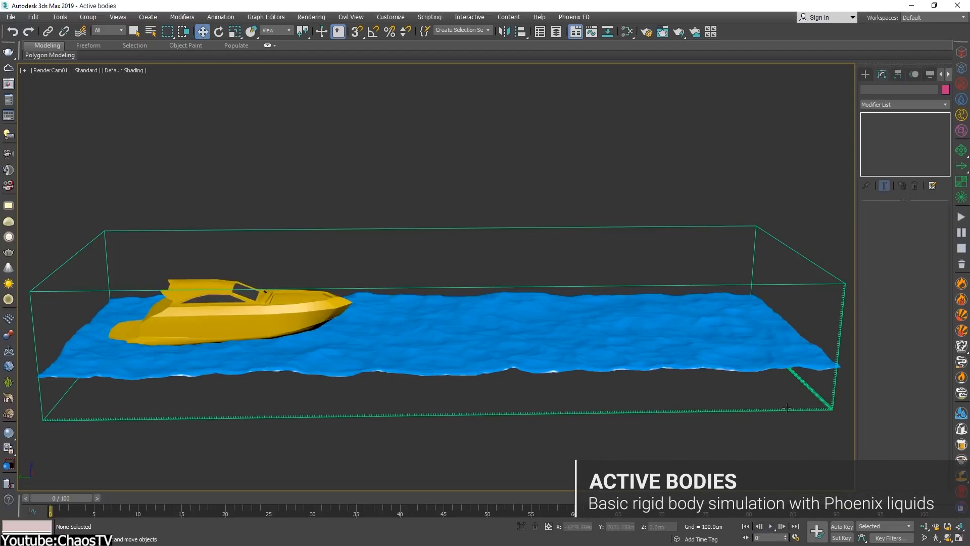
Add the yellow boat as an active Scene Interaction body and start the liquid simulation
{"action": "left_click", "coordinate": [435, 368]}
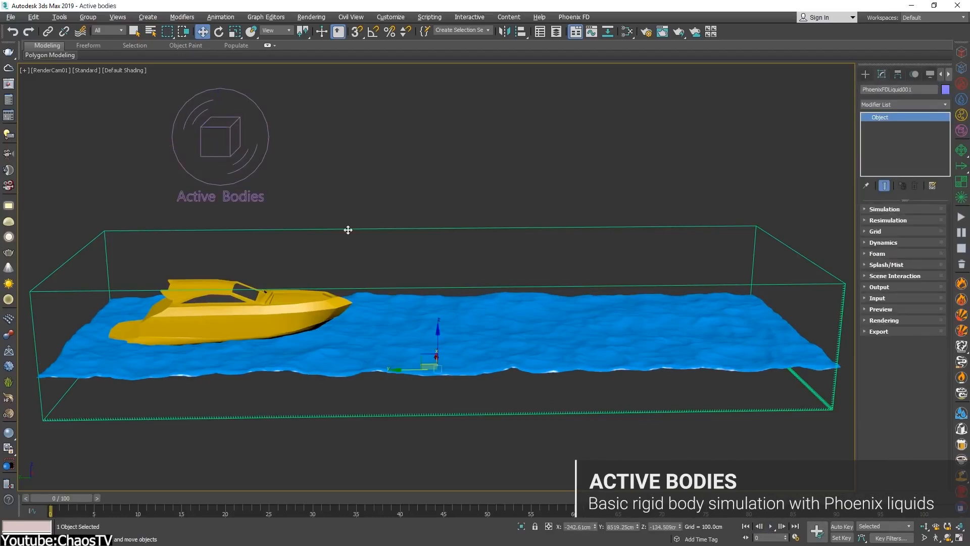
{"action": "left_click", "coordinate": [537, 303]}
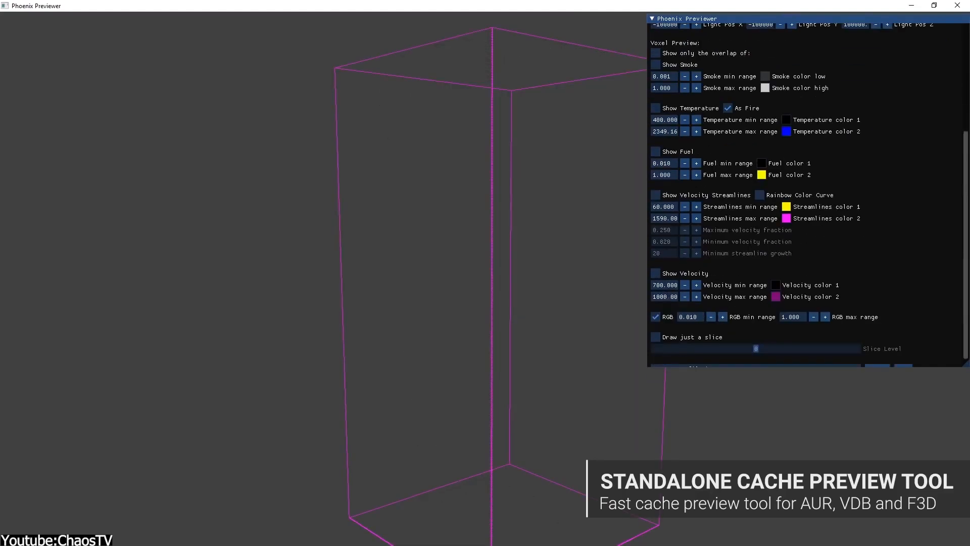
Preview the Phoenix cache with velocity streamlines shown, adjusting Detail Reduction
{"action": "left_click", "coordinate": [656, 273]}
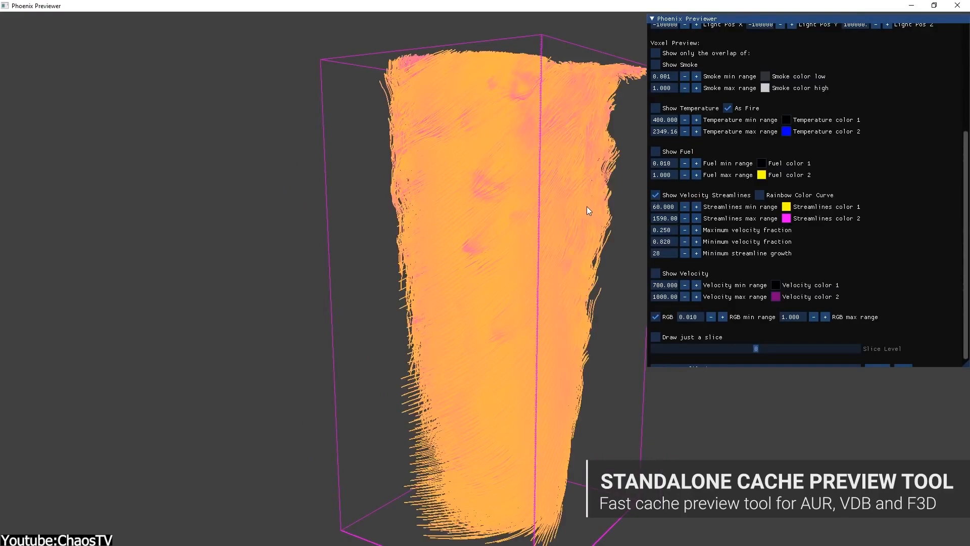
{"action": "left_click", "coordinate": [787, 218]}
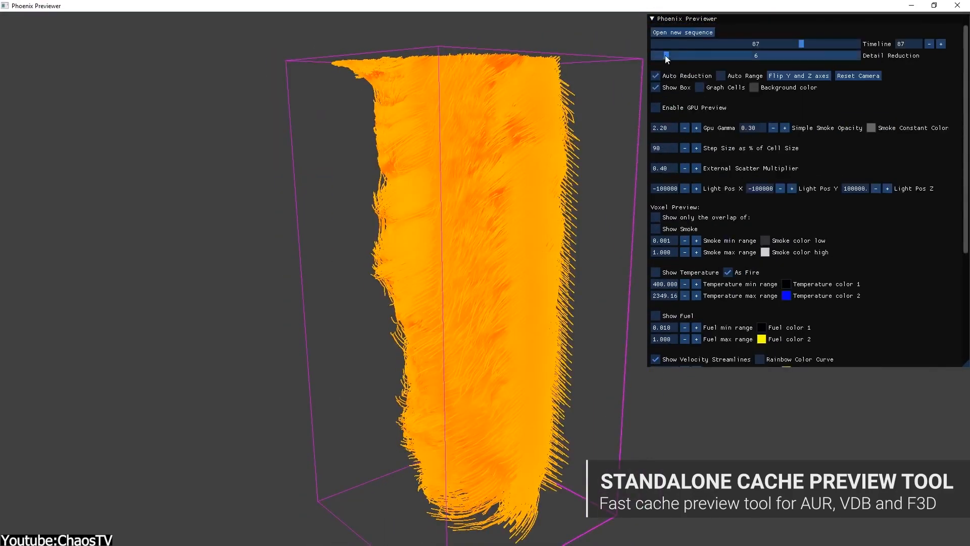
{"action": "left_click_drag", "start_coordinate": [667, 56], "coordinate": [720, 55]}
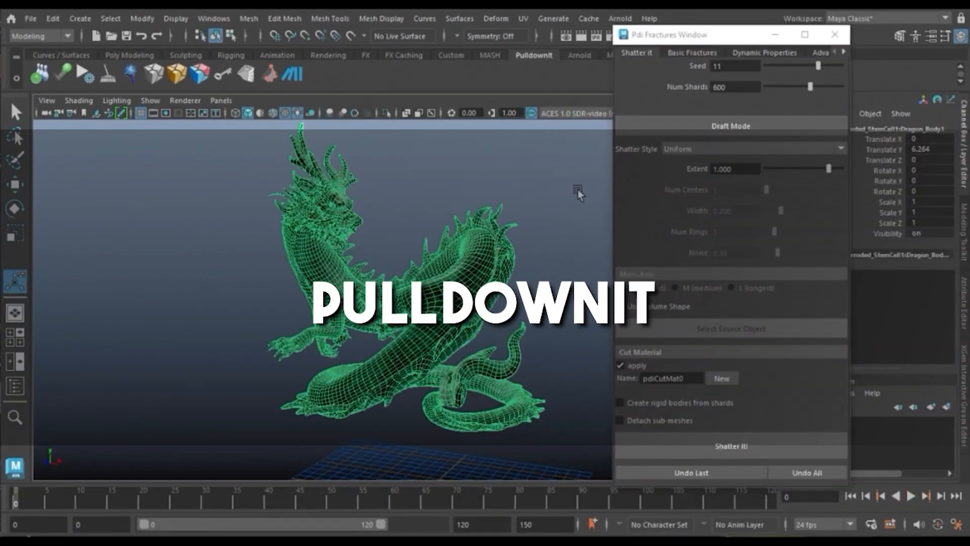
Shatter the dragon in Local style with Draft Mode and begin a New Fracture Body
{"action": "left_click", "coordinate": [731, 446]}
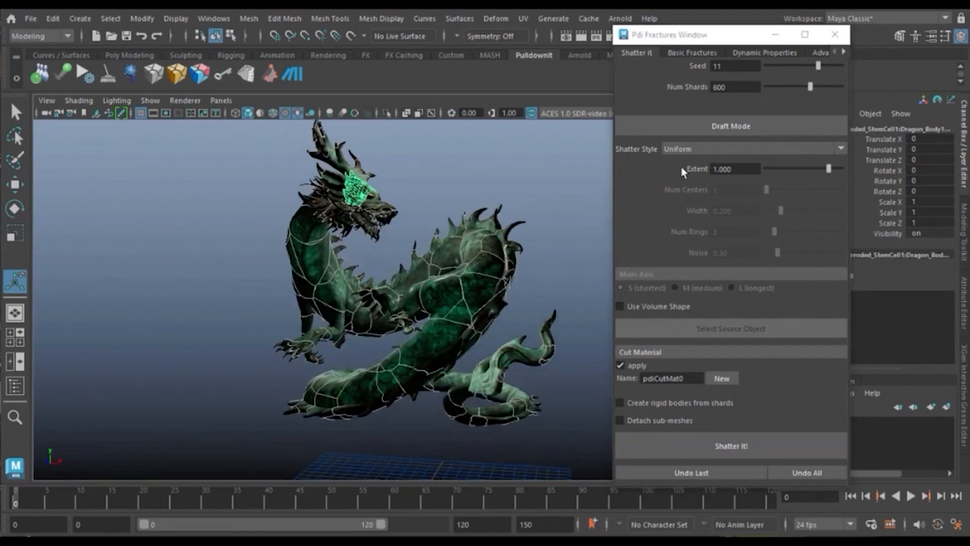
{"action": "left_click", "coordinate": [731, 126]}
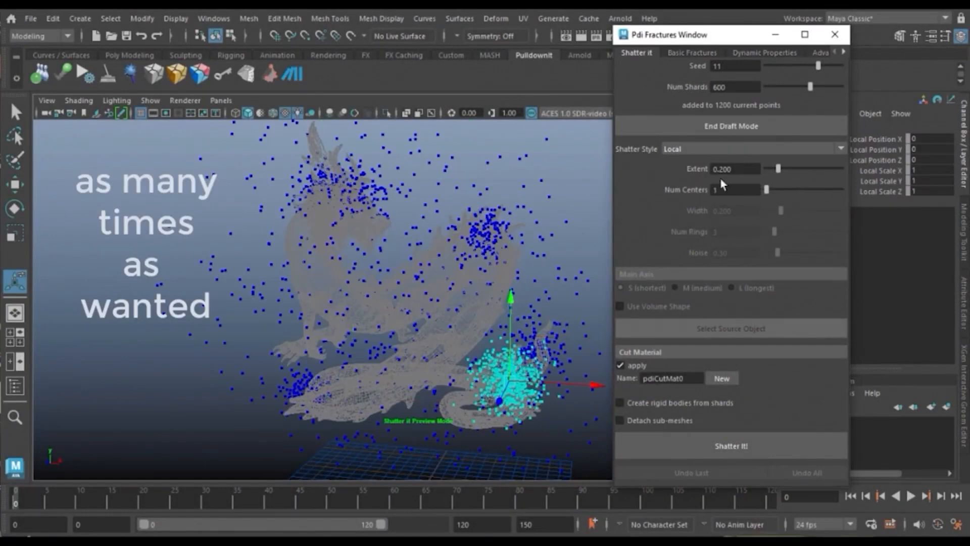
{"action": "left_click", "coordinate": [732, 446]}
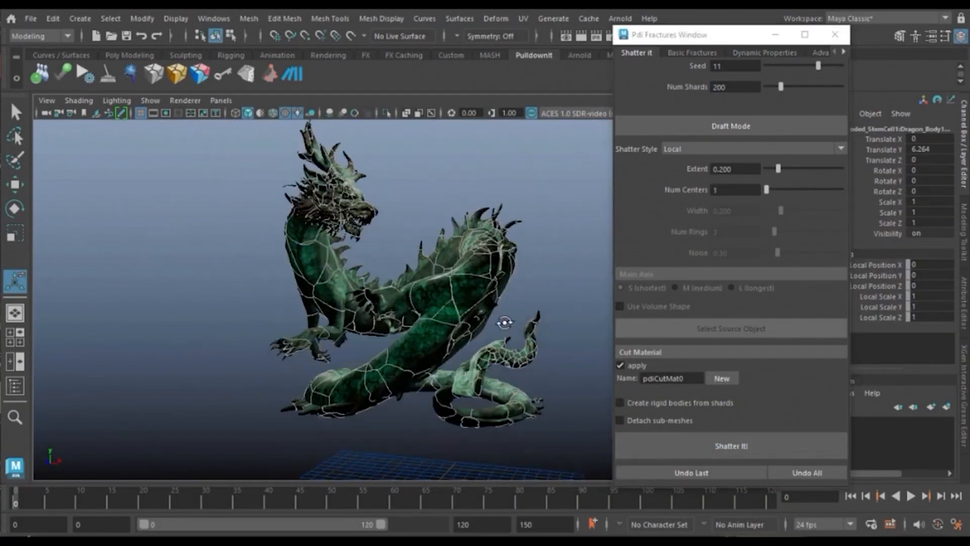
{"action": "left_click", "coordinate": [692, 53]}
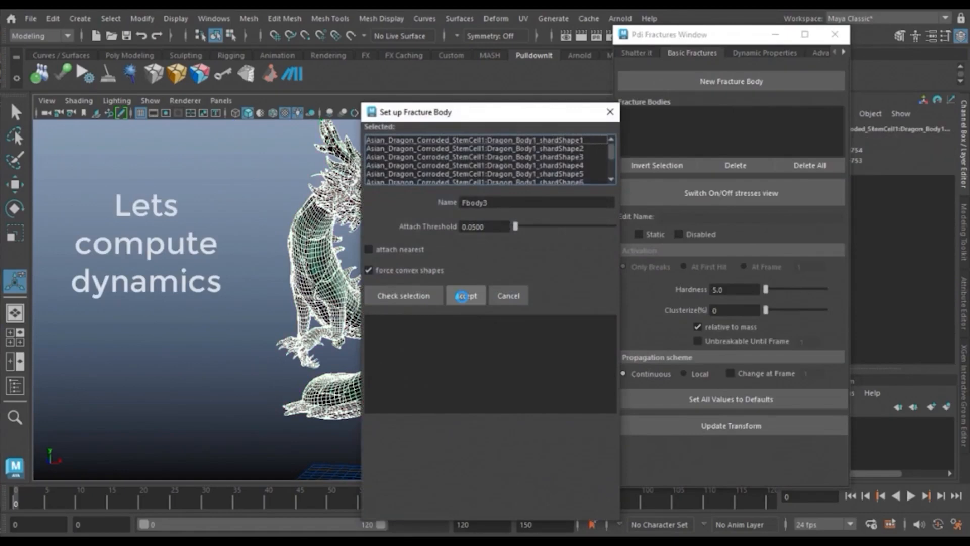
Accept the Set up Fracture Body dialog to create the dragon's fracture body
{"action": "left_click", "coordinate": [465, 296]}
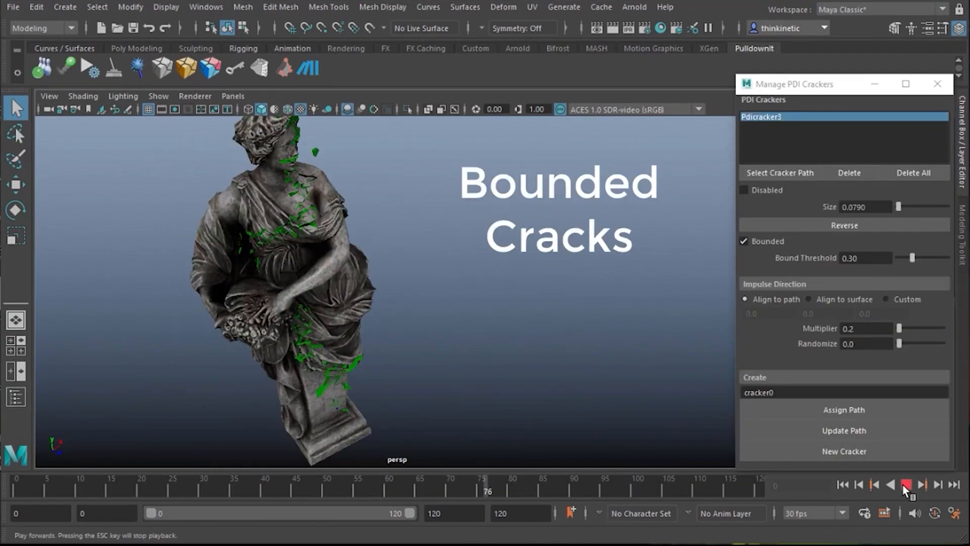
Stop the statue crack playback and reverse the crack's spreading direction
{"action": "left_click", "coordinate": [845, 224]}
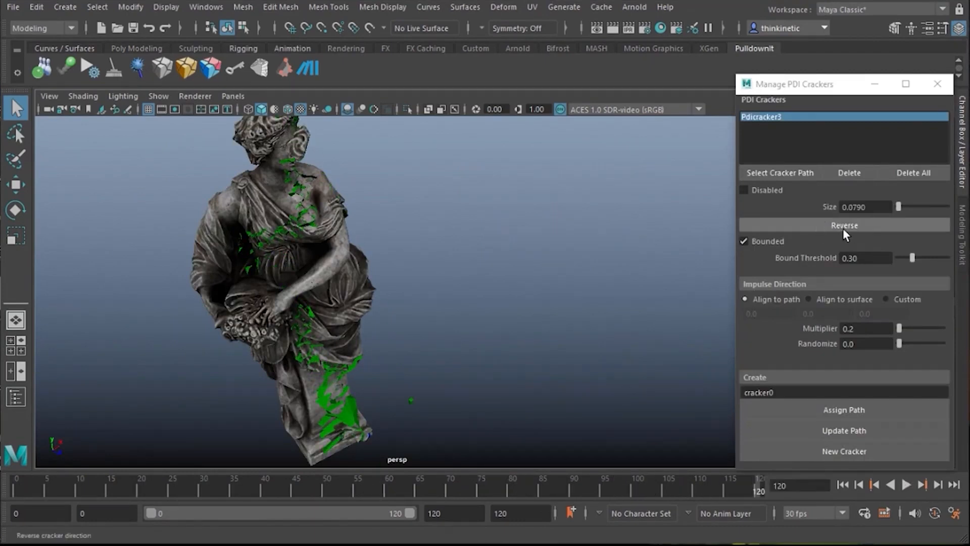
{"action": "left_click", "coordinate": [844, 226]}
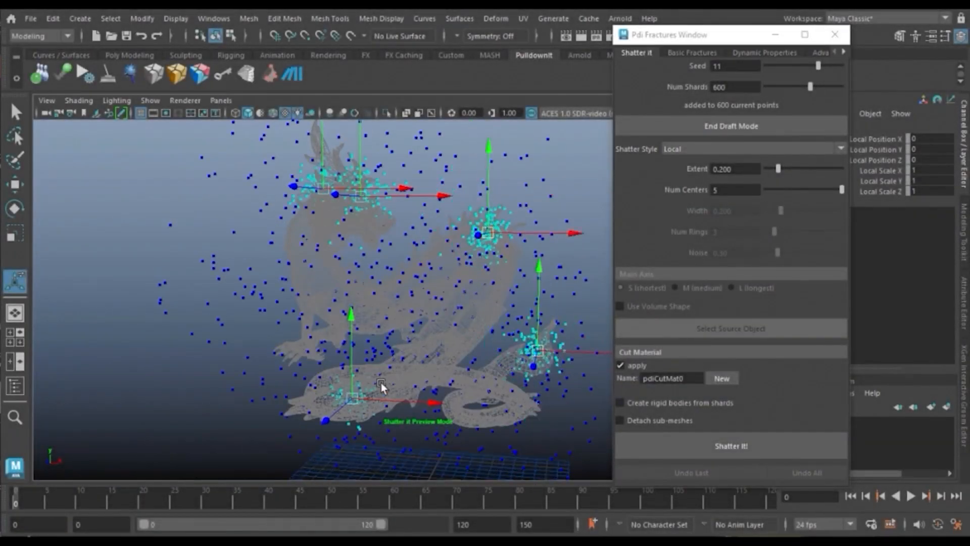
Preview a local mug shatter with 3 centres, seed 7, 300 shards and extent 0.189
{"action": "left_click", "coordinate": [731, 446]}
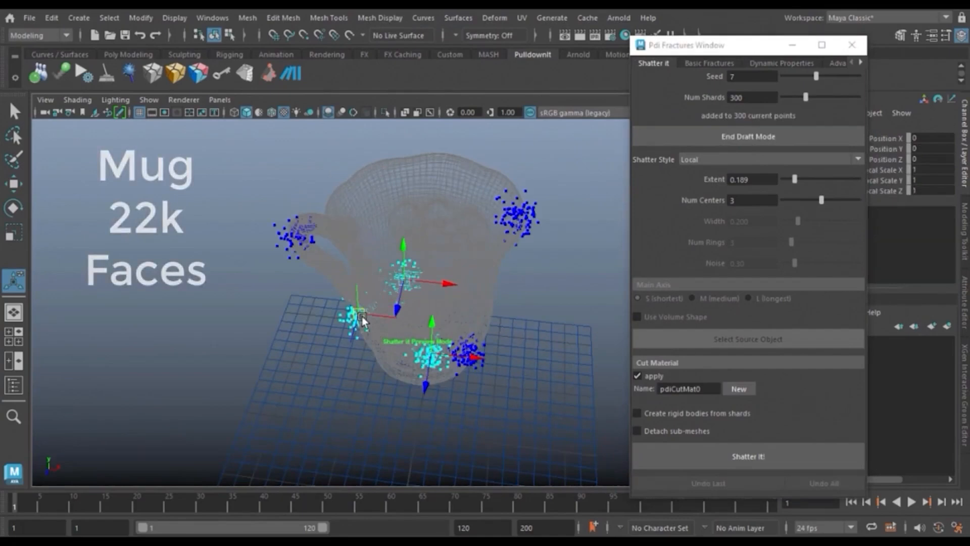
Remove the mug's extra shatter centres, lower its Extent, then play the ball smashing the walls
{"action": "left_click", "coordinate": [363, 317]}
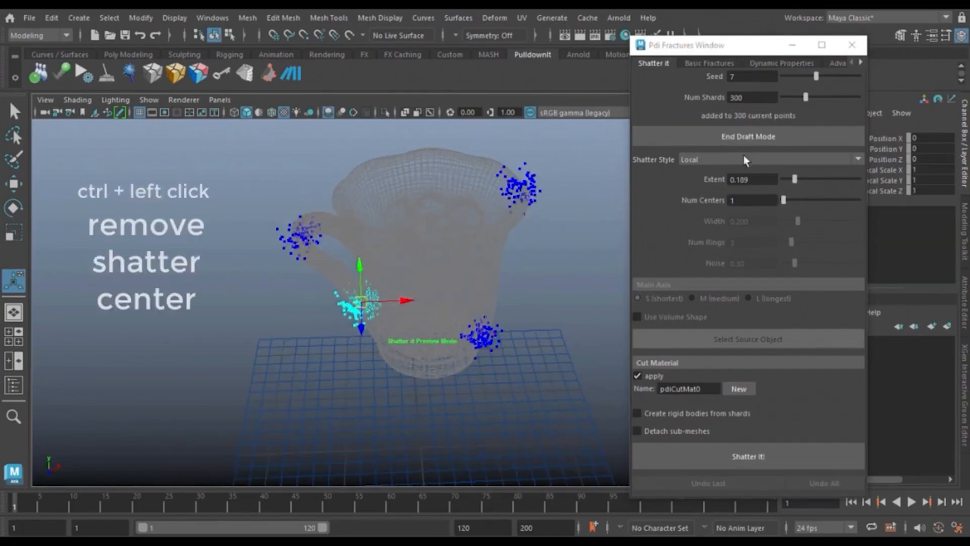
{"action": "left_click_drag", "start_coordinate": [795, 179], "coordinate": [786, 178]}
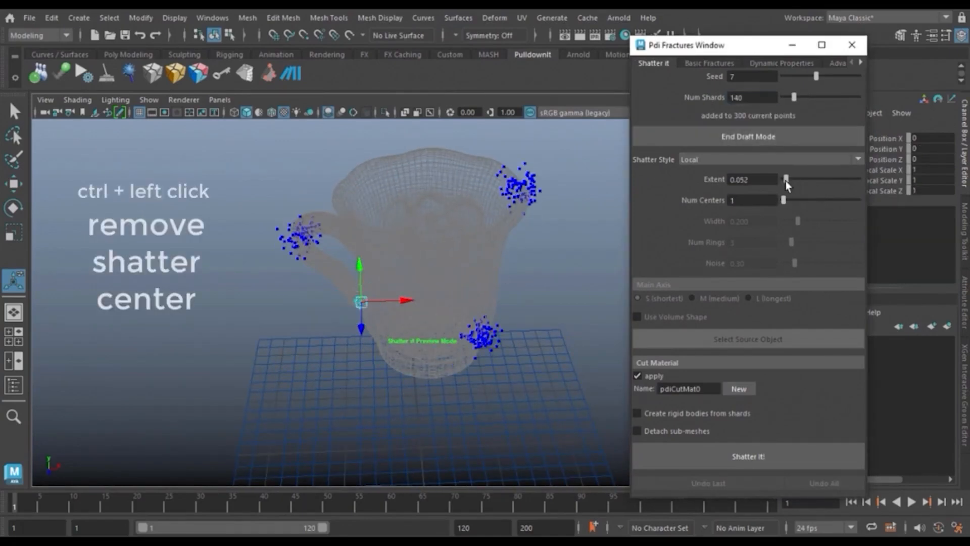
{"action": "left_click", "coordinate": [749, 456]}
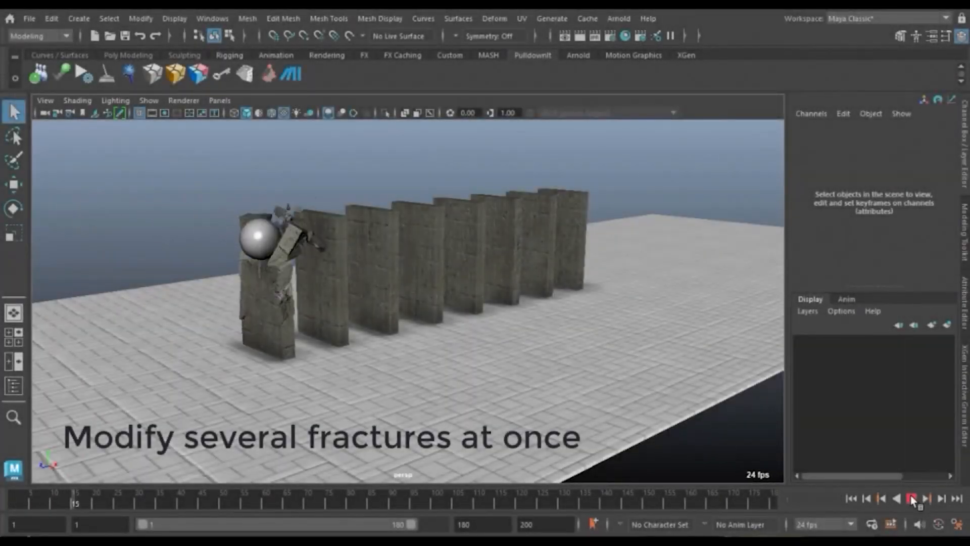
{"action": "left_click", "coordinate": [912, 498]}
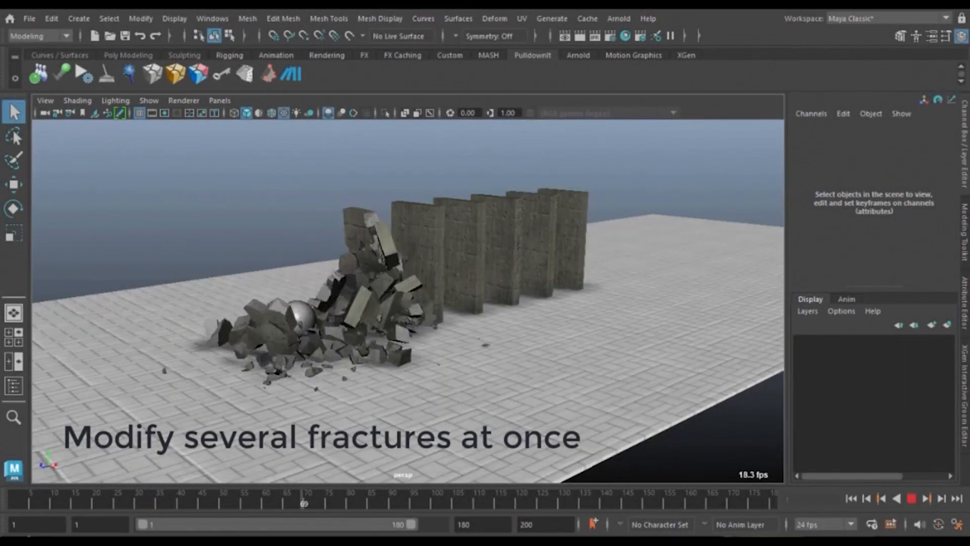